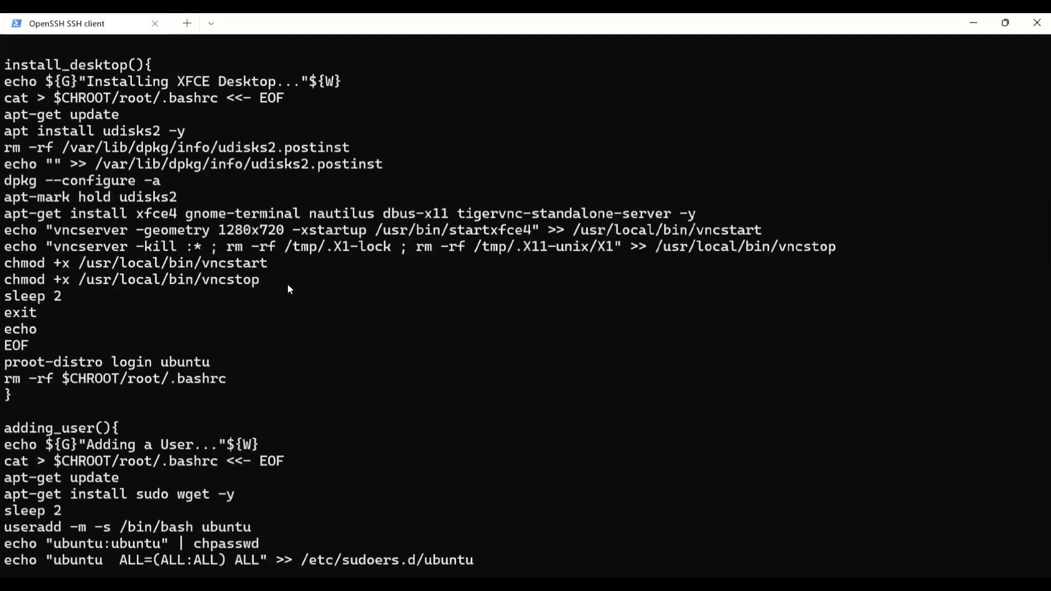
# - Display install.sh with bat, then clear the screen
pyautogui.scroll(-3)
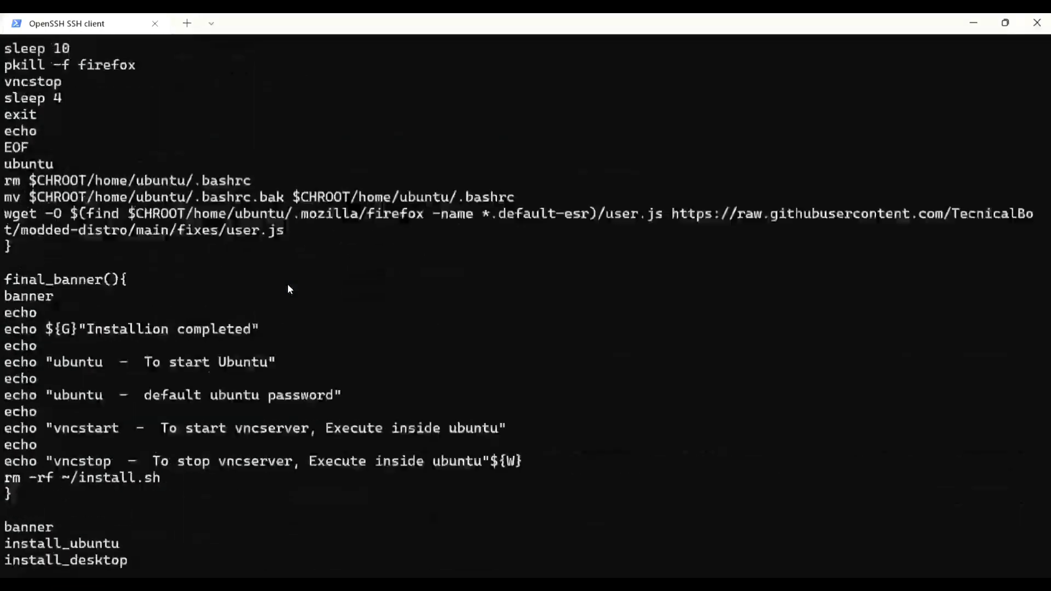
pyautogui.write('pkg inst')
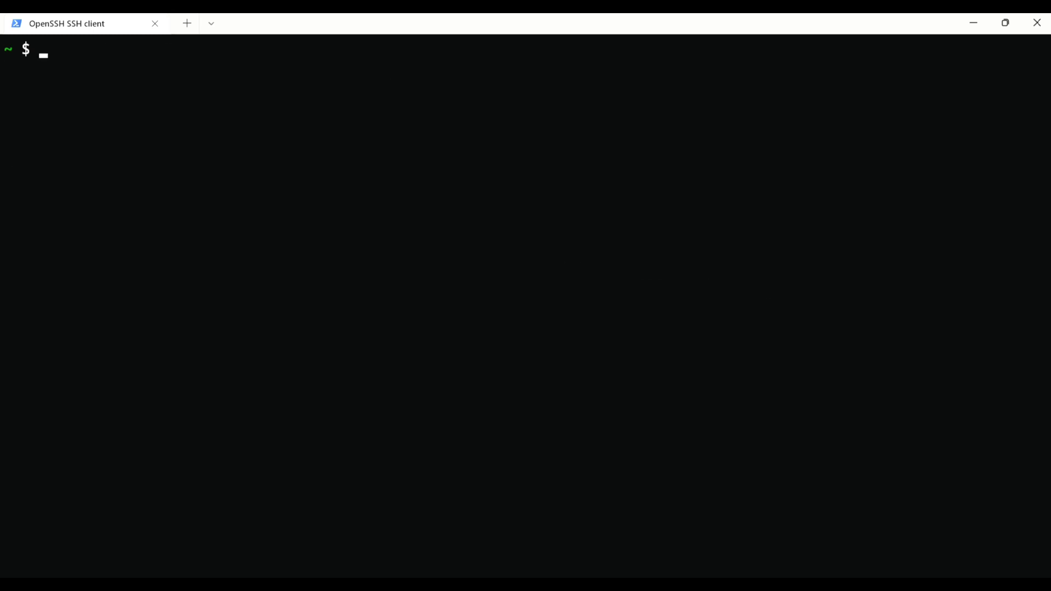
pyautogui.write('bat install.sh')
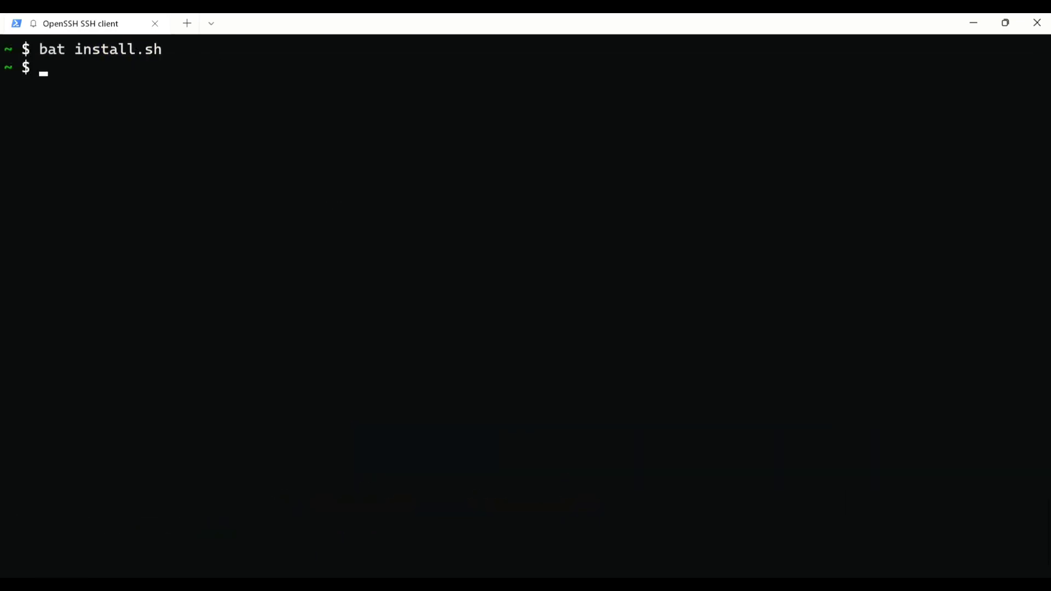
pyautogui.write('cle')
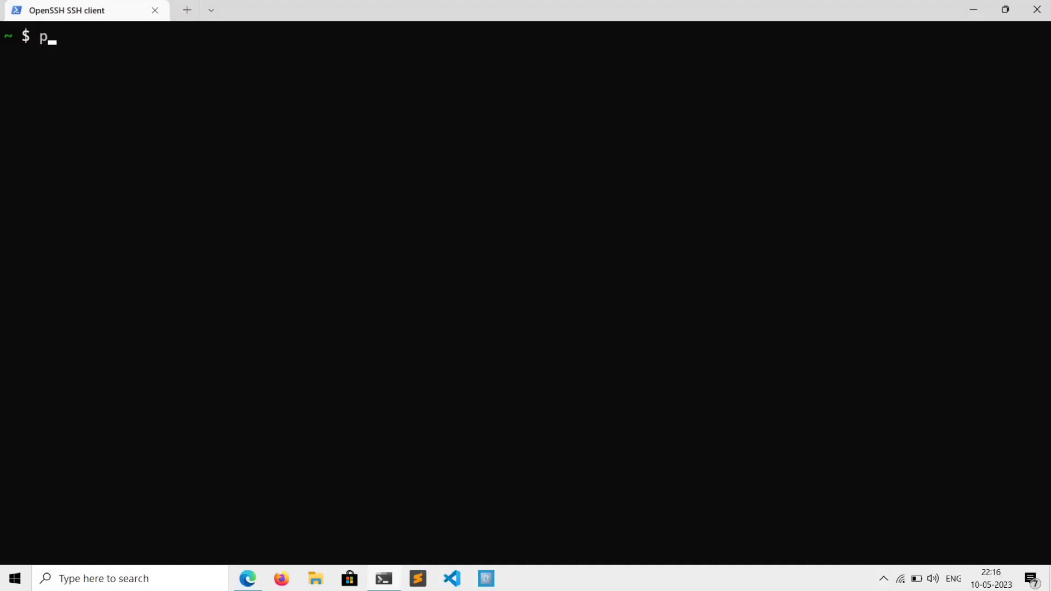
# - Enter 'pkg install wget -y' to install wget
pyautogui.write('kg install')
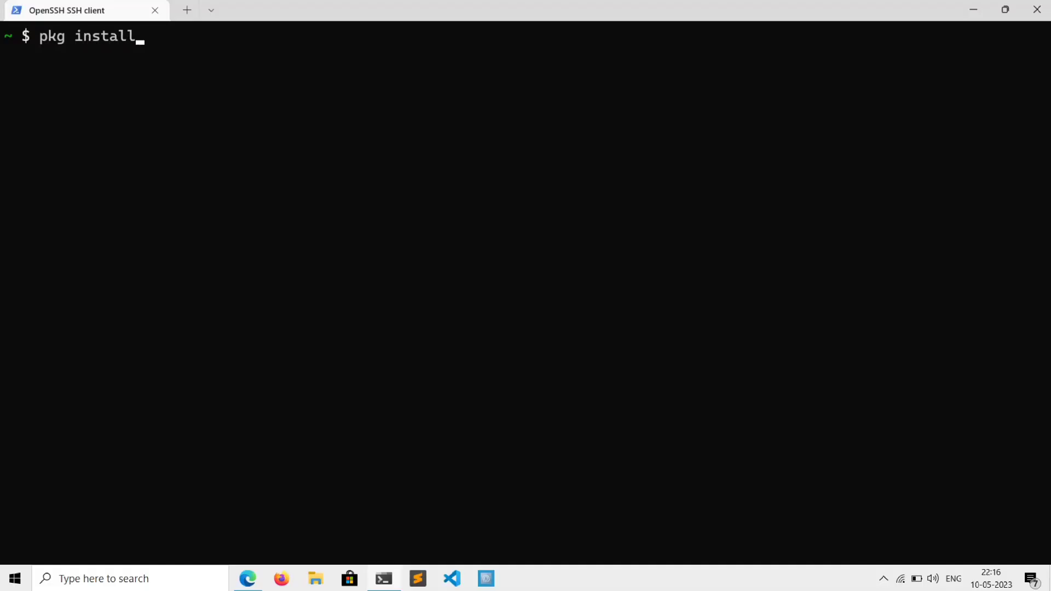
pyautogui.write('wget -y')
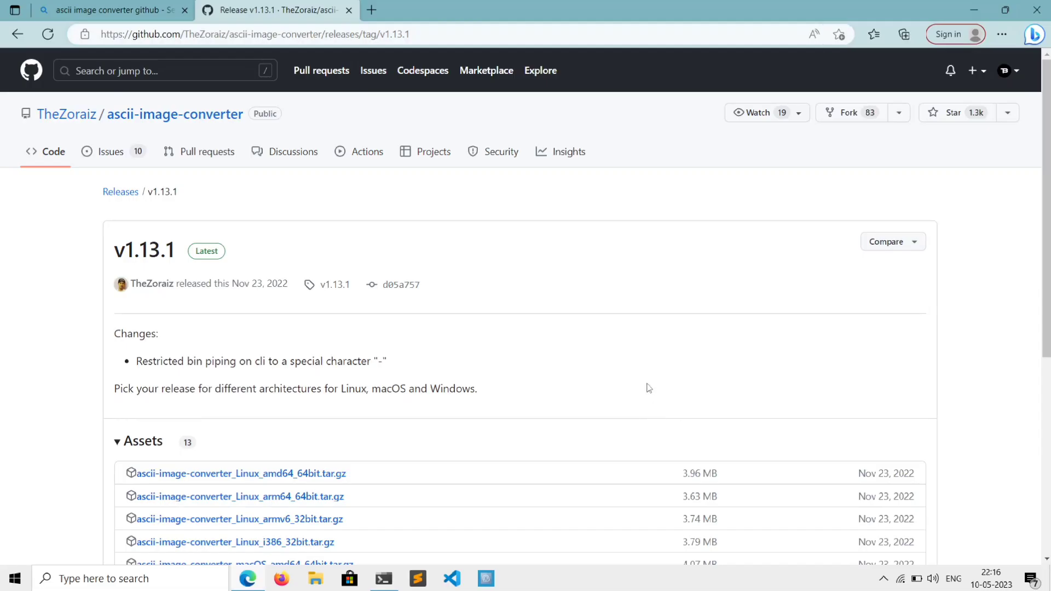
# - Copy the download link of ascii-image-converter_Linux_arm64_64bit.tar.gz from the release assets
pyautogui.scroll(-3)
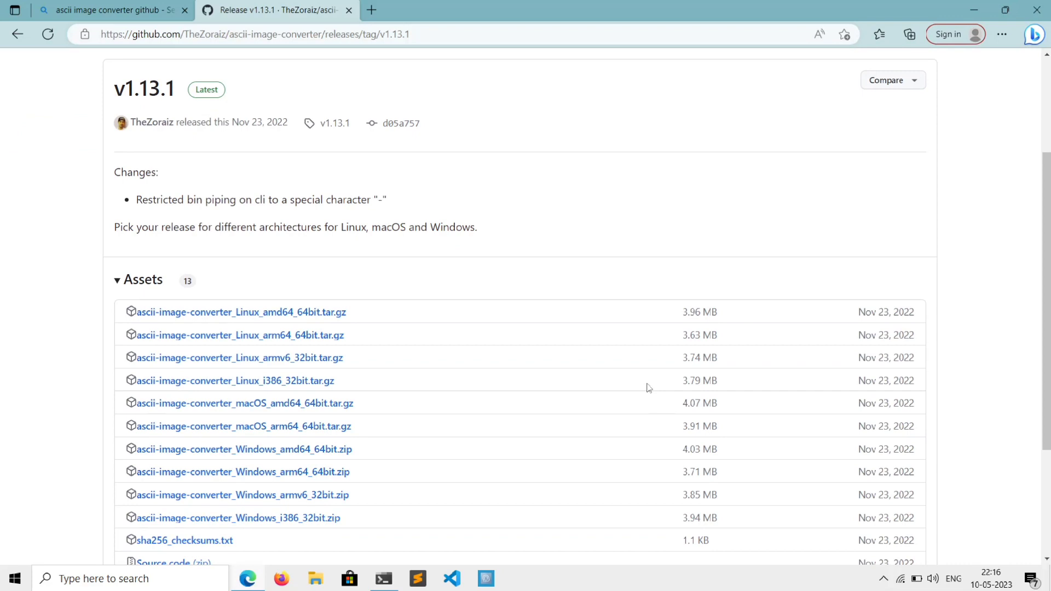
pyautogui.scroll(-3)
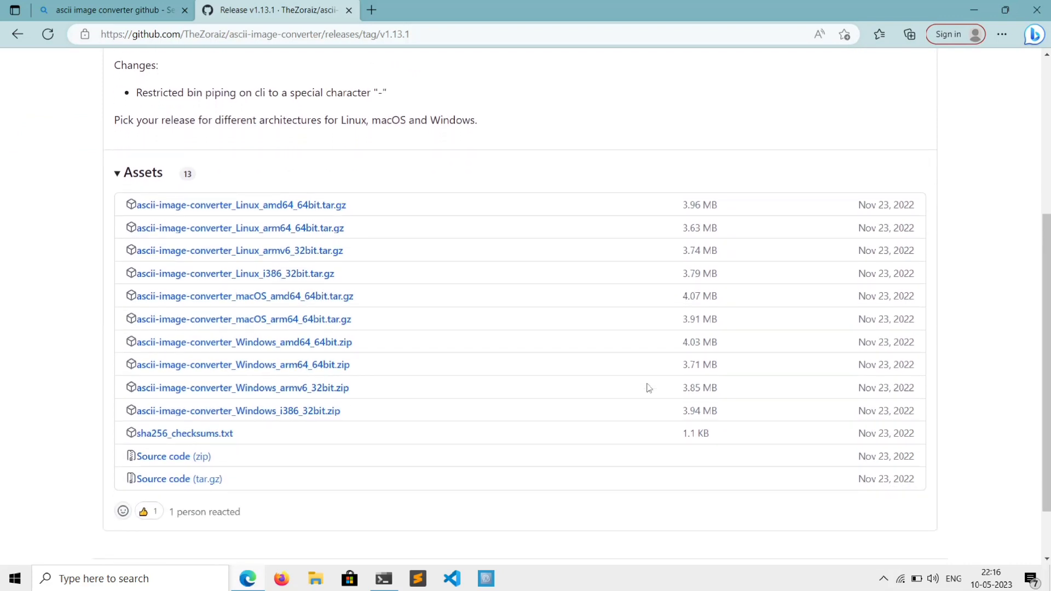
pyautogui.moveTo(261, 262)
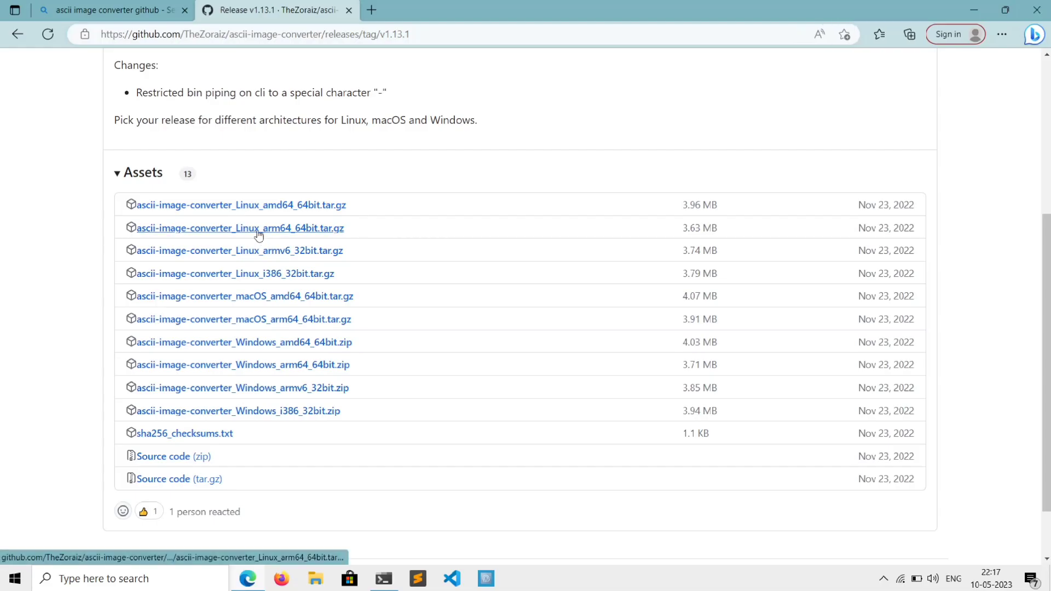
pyautogui.rightClick(259, 227)
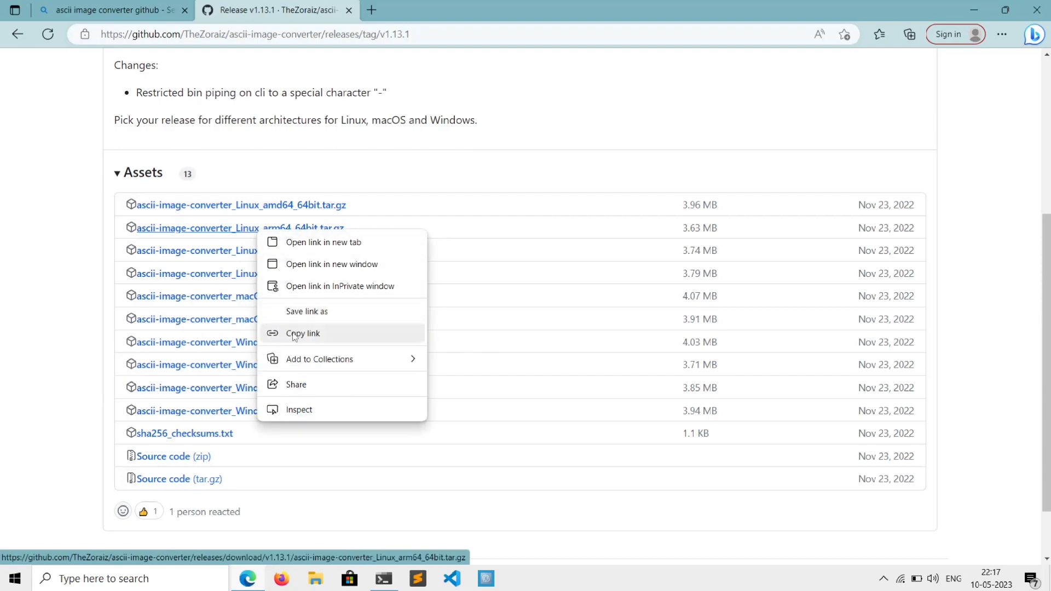
pyautogui.click(383, 578)
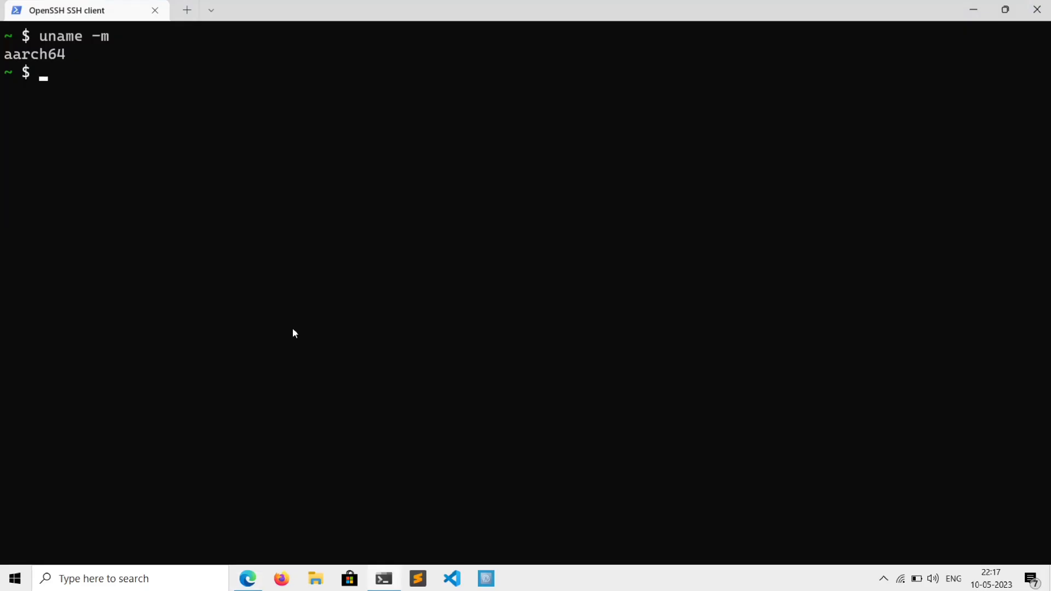
# - Download the arm64 archive with wget, install ascii-image-converter into $PREFIX/bin and clear
pyautogui.write('wget')
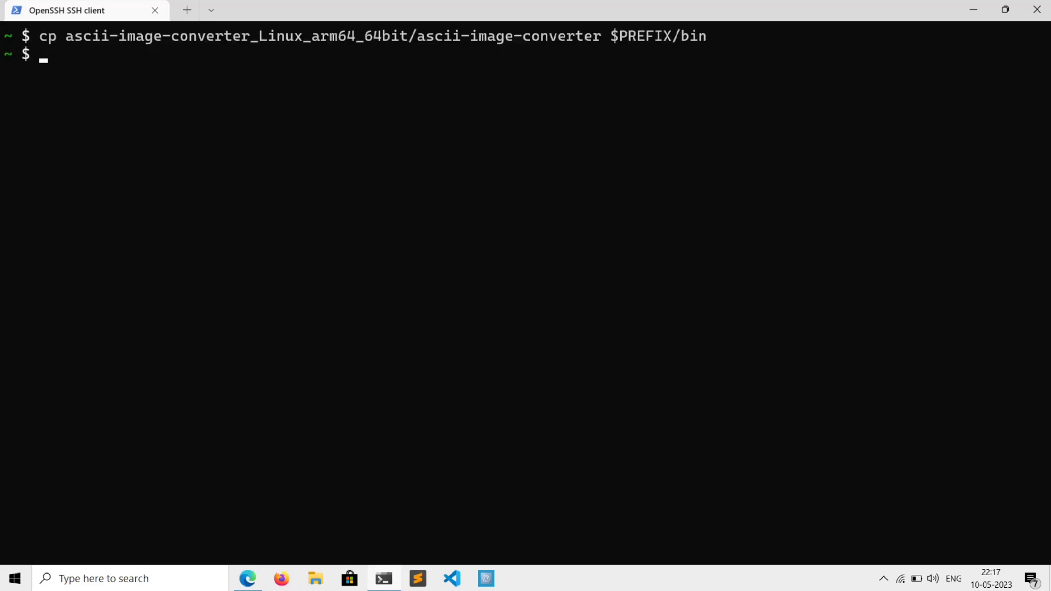
pyautogui.write('clear')
pyautogui.write('ascii-image-converter An')
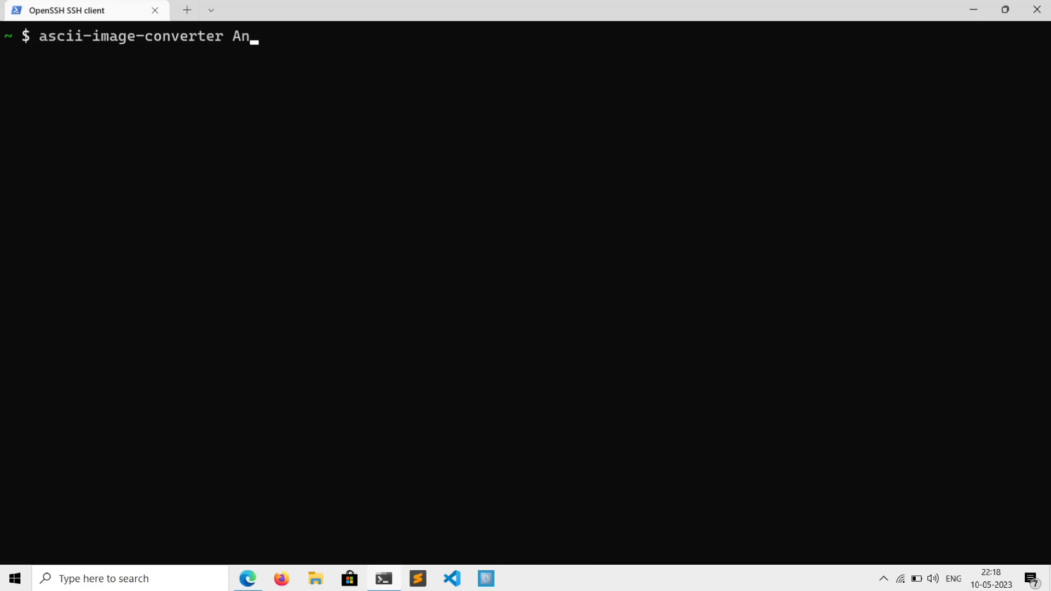
# - Run ascii-image-converter with --color on Android_robot.png and termux.png
pyautogui.write('droid_robot.png')
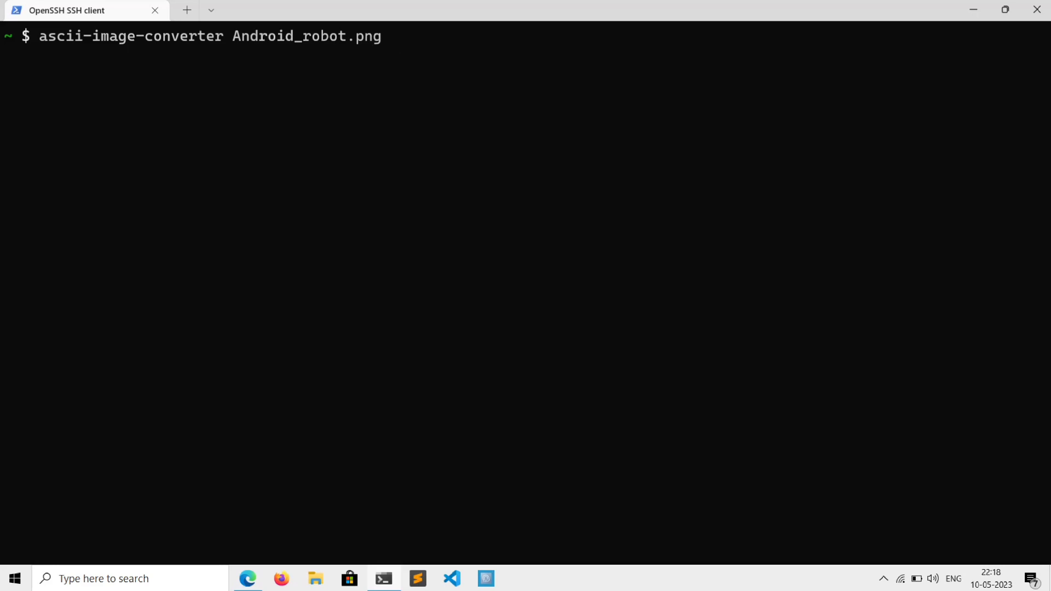
pyautogui.write('--color')
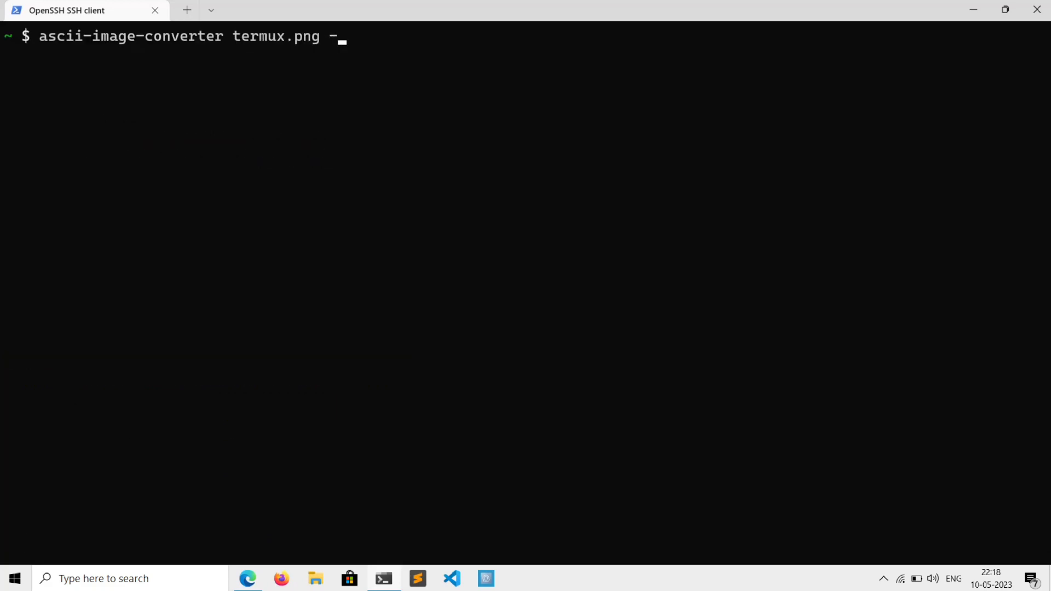
pyautogui.write('-color')
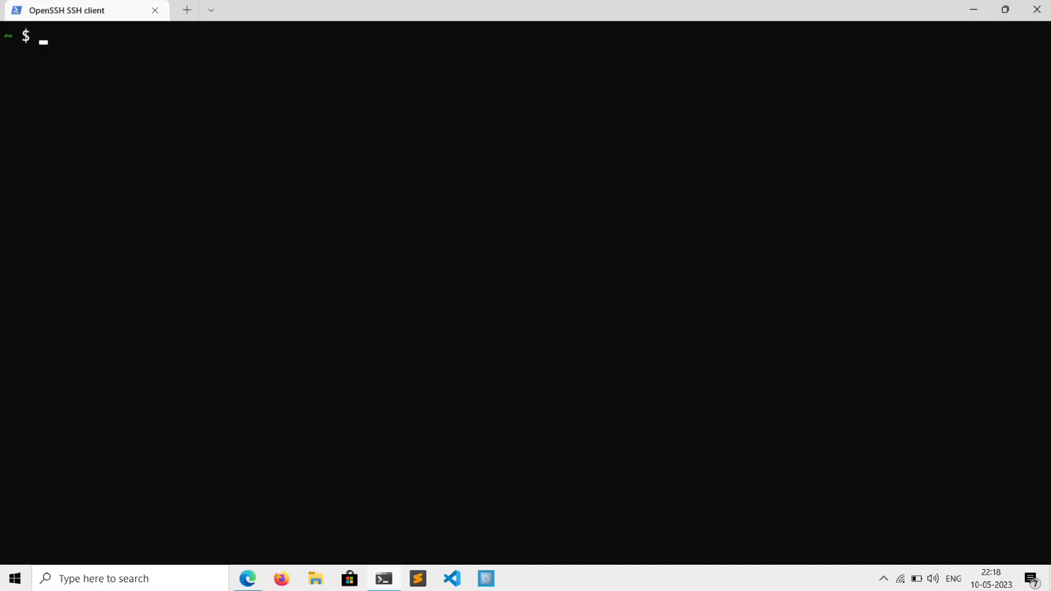
# - Install termimage, render termux.png with it, then install eDEX and tigervnc
pyautogui.write('pkg install termimage -y')
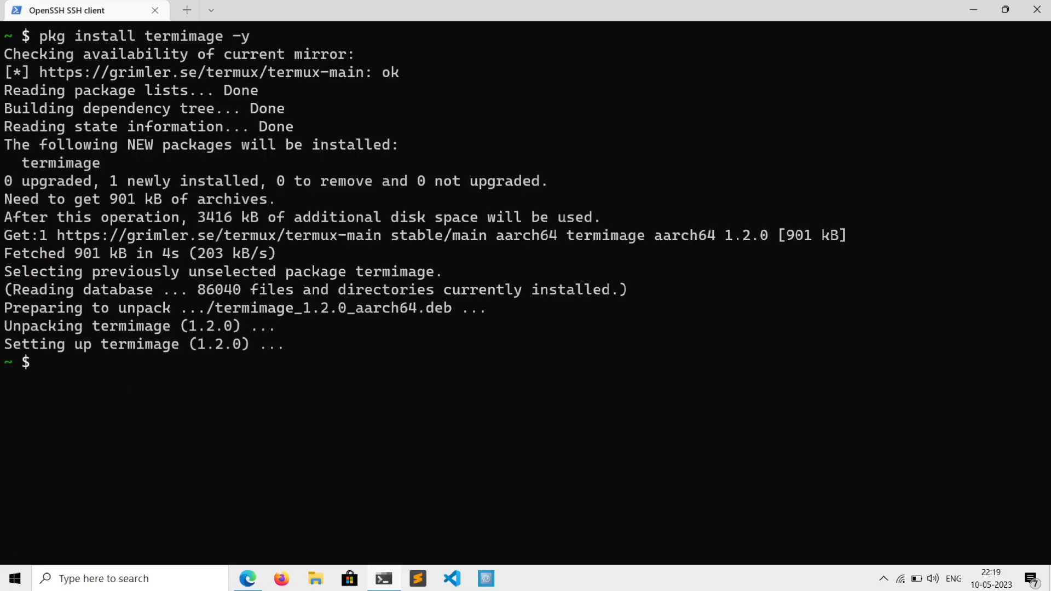
pyautogui.write('termimage termux.png')
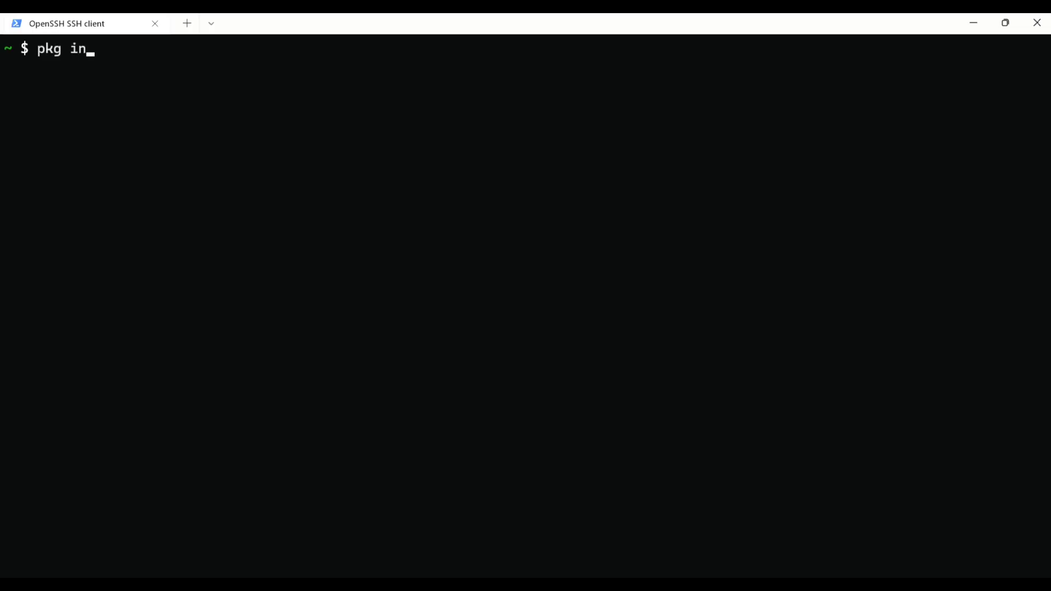
pyautogui.write('stall ed')
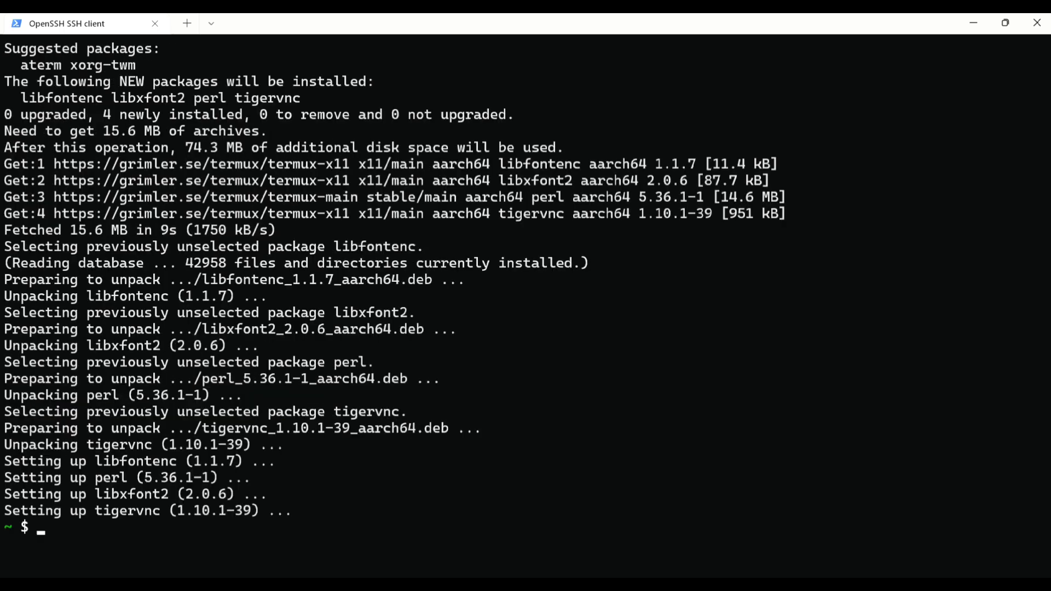
# - Enter 'vncserver -geometry 1280x720 -xstartup $PREFIX/bin/...' to start the VNC server
pyautogui.write('vncserver -geometr')
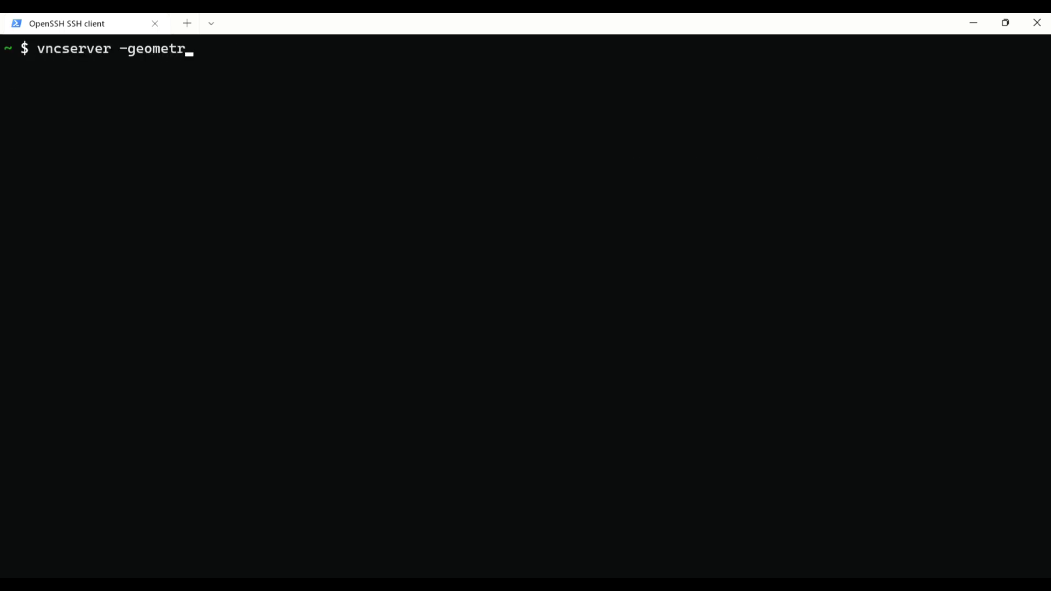
pyautogui.write('y 128')
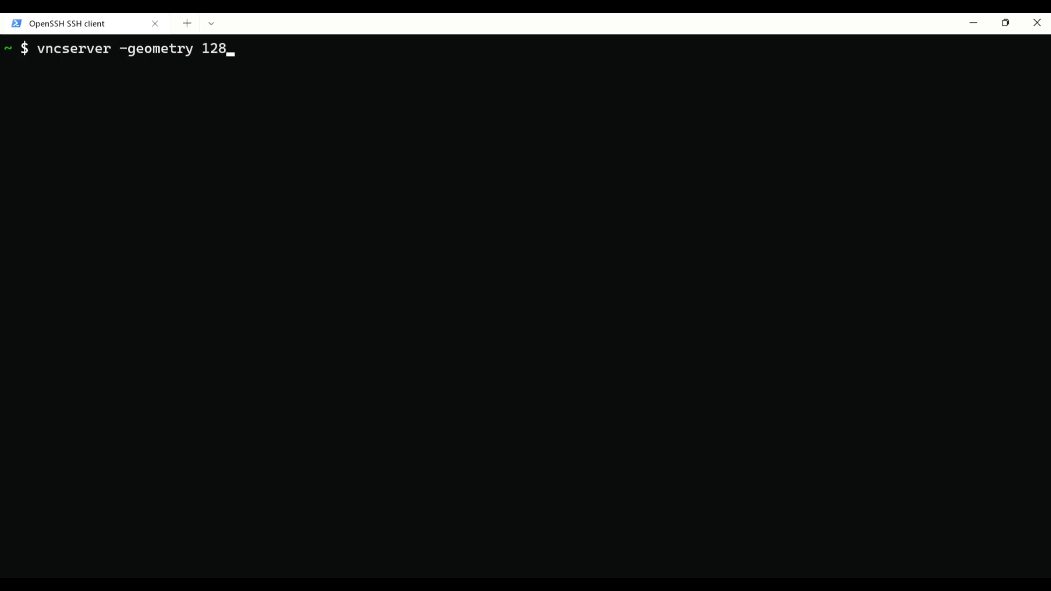
pyautogui.write('0x720 -xstart')
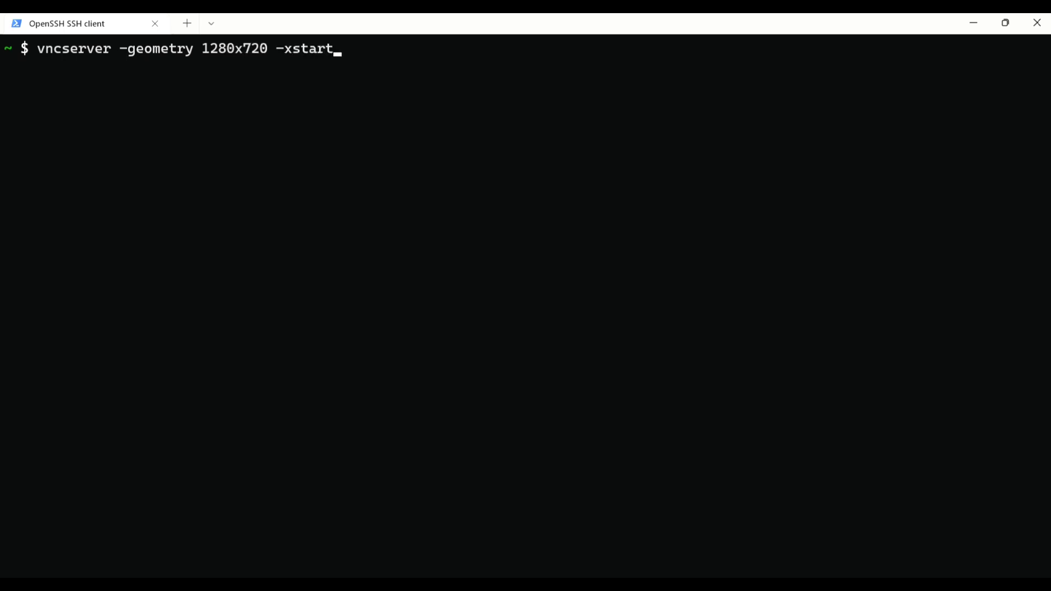
pyautogui.write('up $PREFIX/bin/')
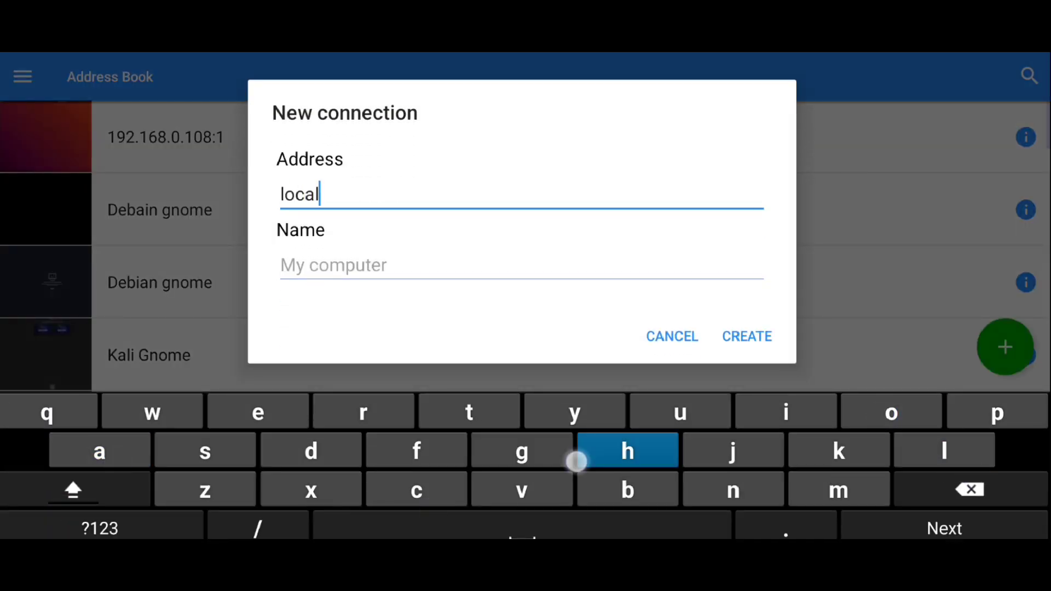
# - Connect to the localhost VNC server showing eDEX-UI, then start the neofetch install command
pyautogui.click(747, 336)
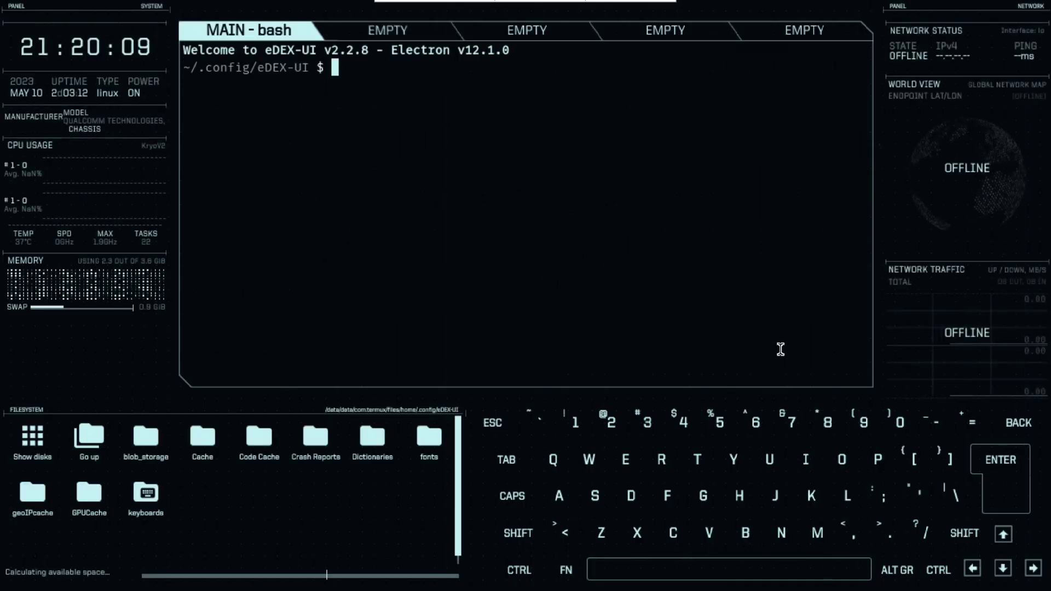
pyautogui.write('pkg install neofetch -y ; neofetch')
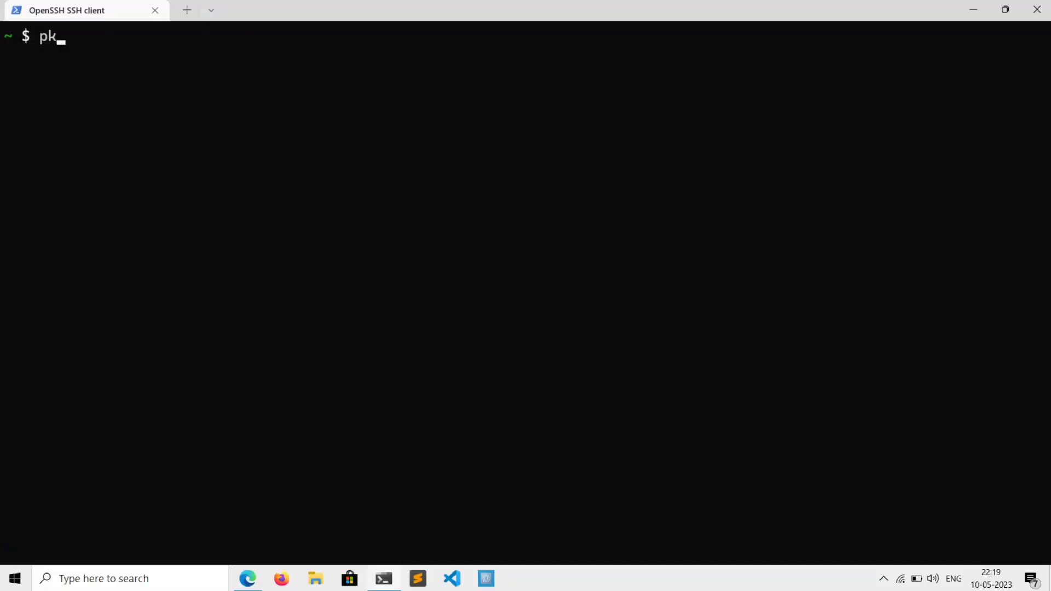
# - Install and run neofetch, then run cpufetch to show the ARM CPU details
pyautogui.write('g install')
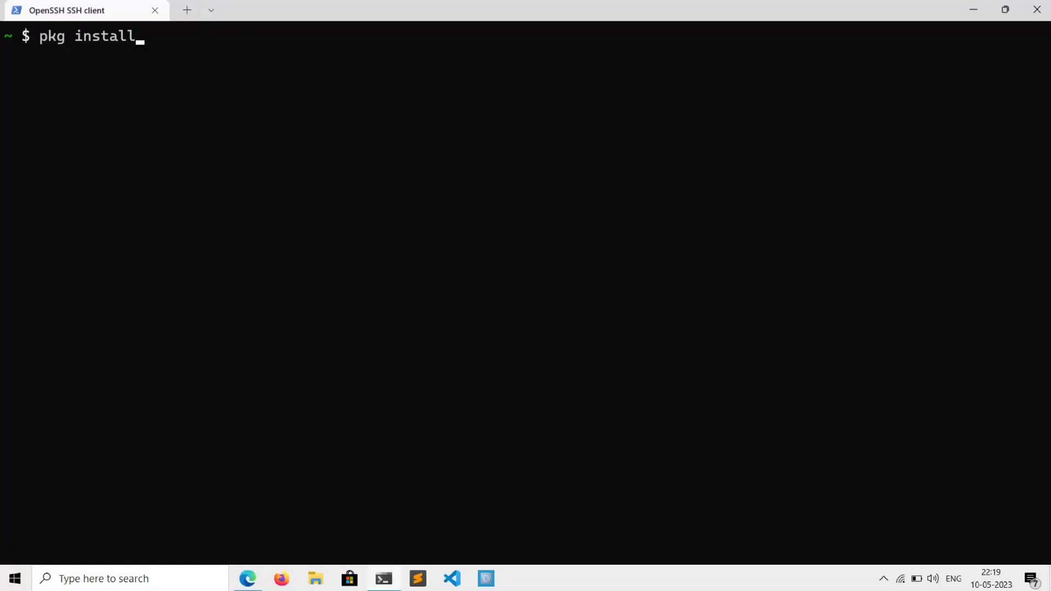
pyautogui.write('neofetch -y')
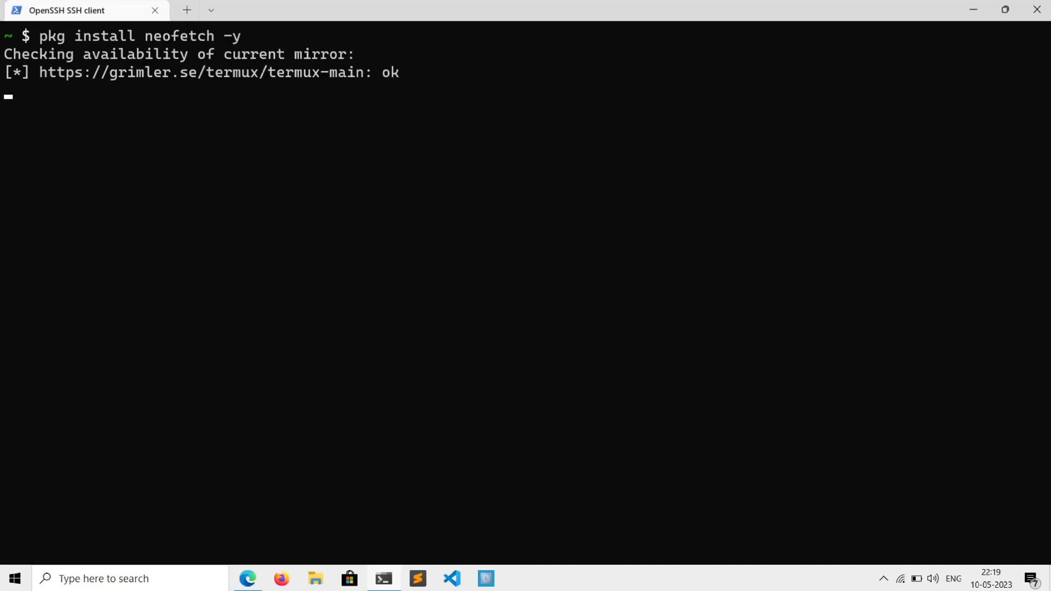
pyautogui.write('neofetch')
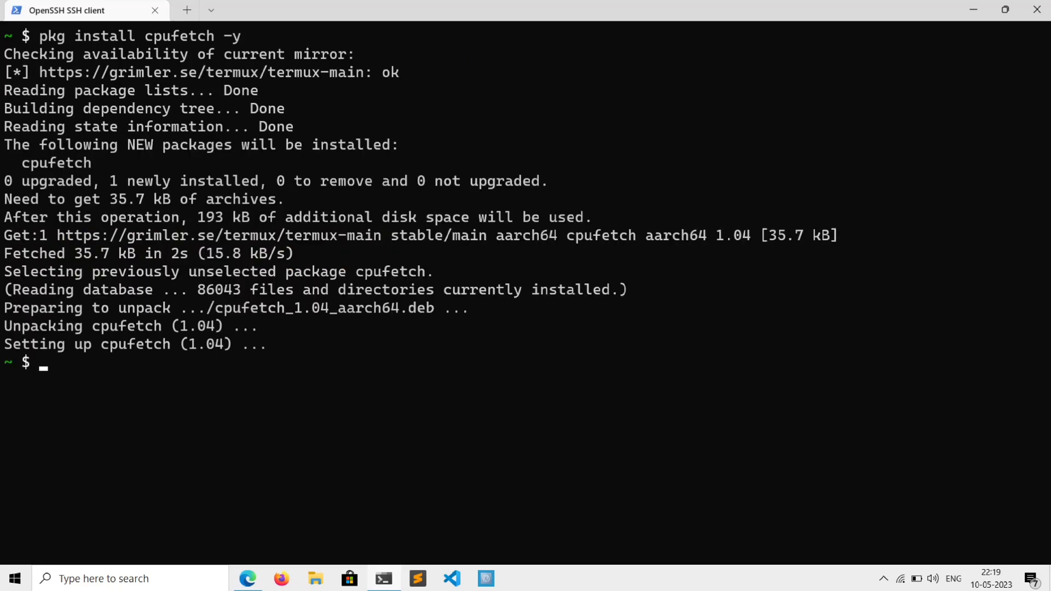
pyautogui.write('cpufetch')
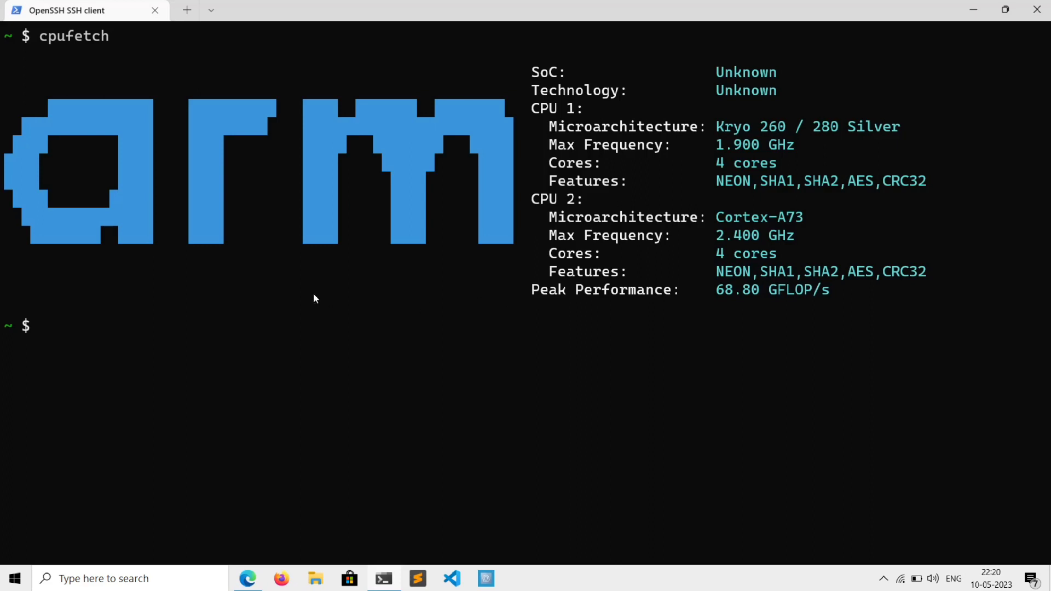
pyautogui.moveTo(541, 374)
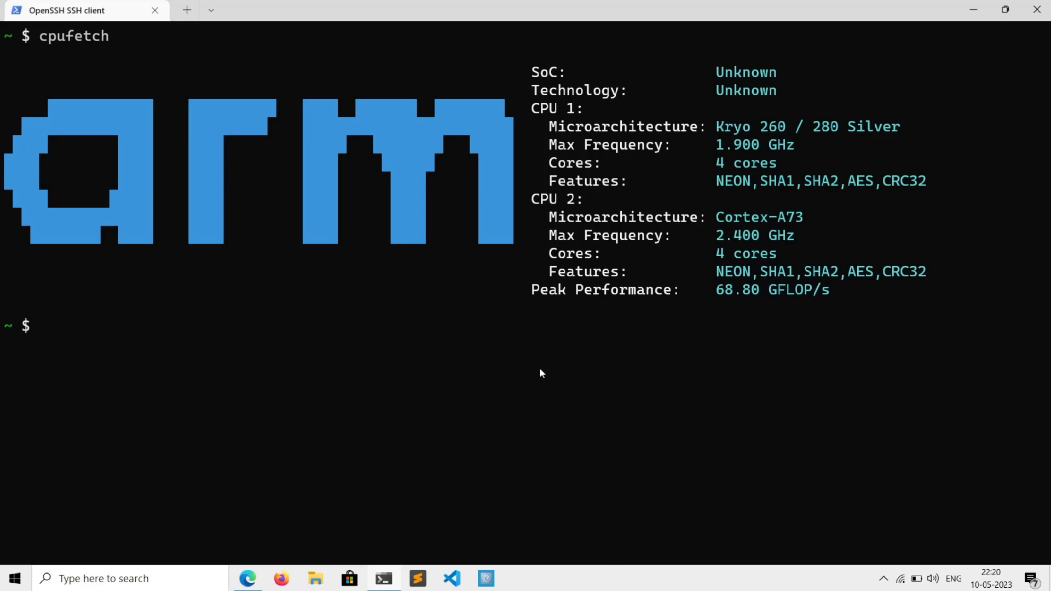